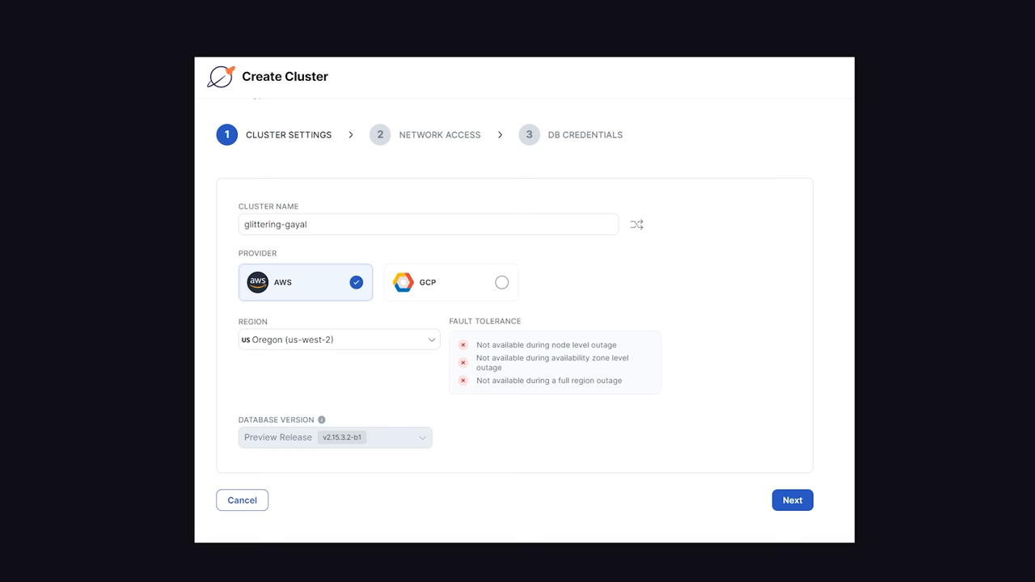
Choose AWS with the Oregon (us-west-2) region for cluster glittering-gayal
{"action": "left_click", "coordinate": [793, 500]}
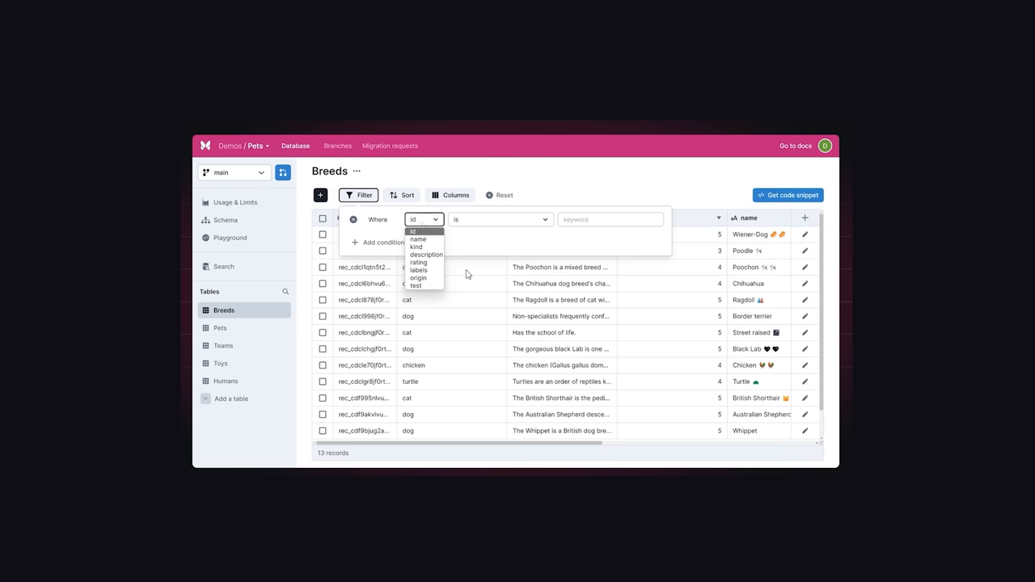
Start a filter on the Breeds table and choose the column for the Where condition
{"action": "left_click", "coordinate": [417, 246]}
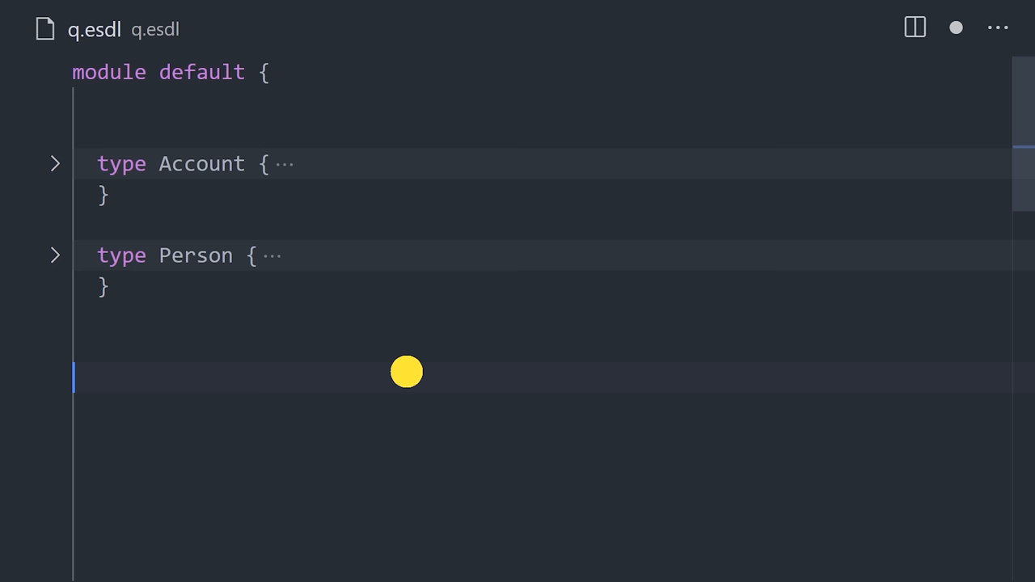
Collapse the type Account and type Person definitions in q.esdl
{"action": "left_click", "coordinate": [55, 163]}
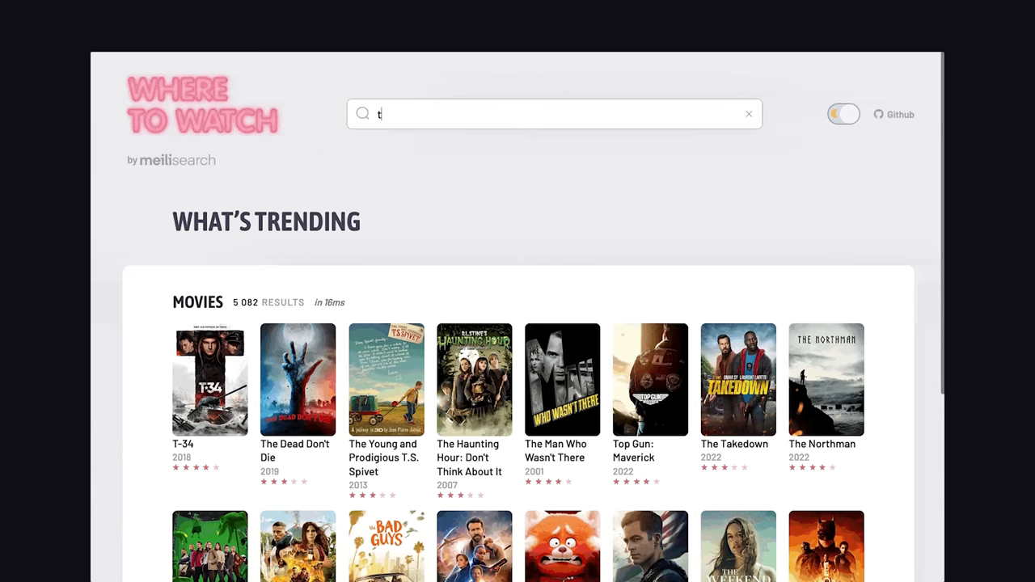
Search the movie catalogue for 'trume', narrowing to 19 results like Trumbo and Truman
{"action": "type", "text": "rume"}
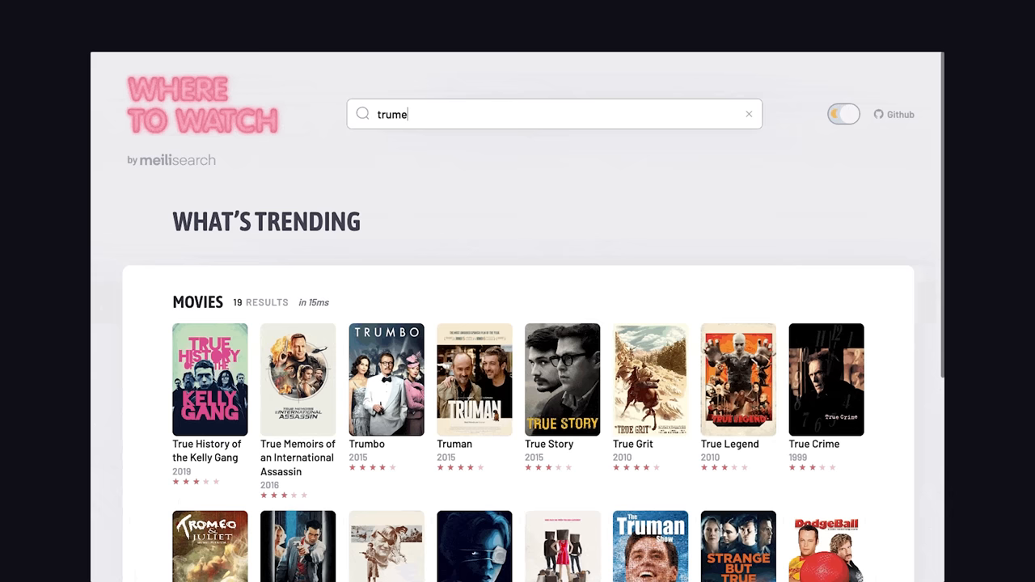